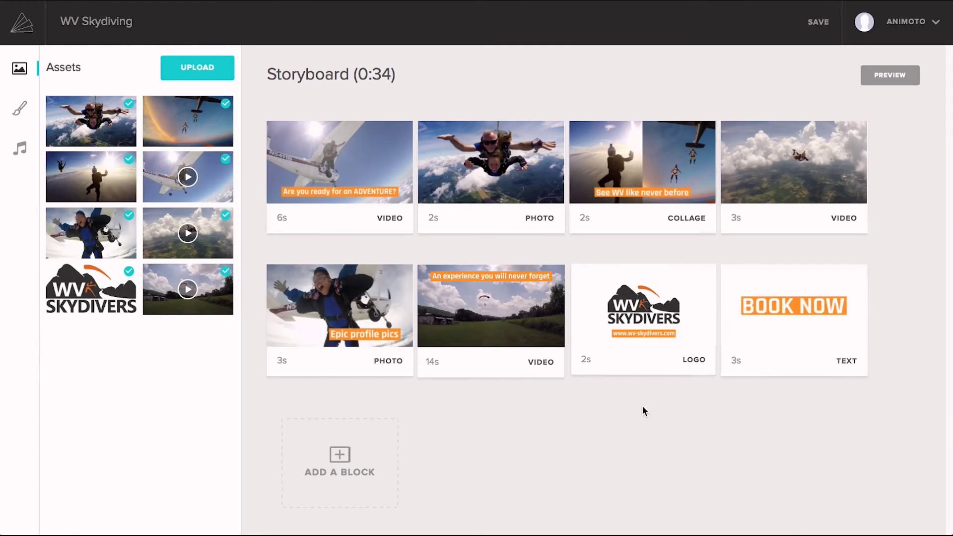
Expand the WV Skydivers logo block to show its Record, text and image options
left_click(643, 319)
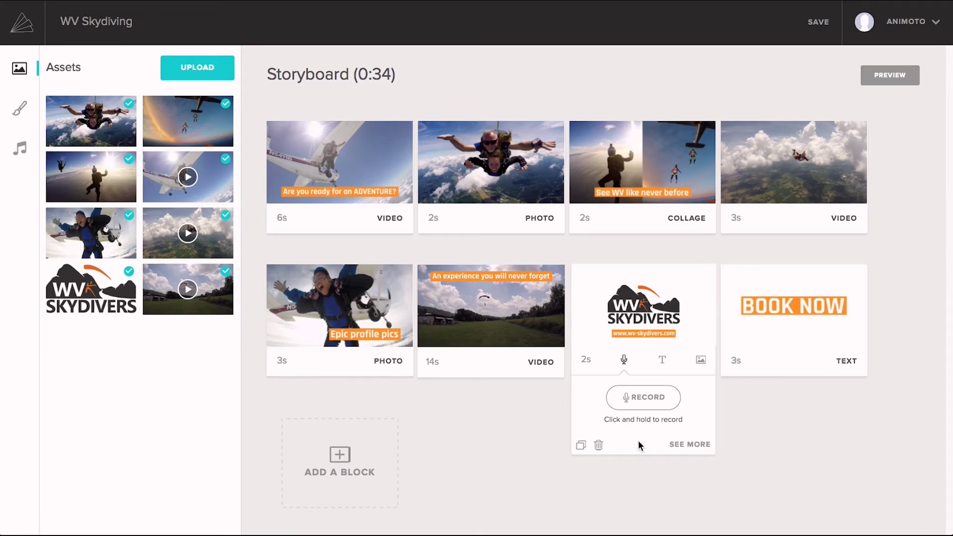
left_click(889, 74)
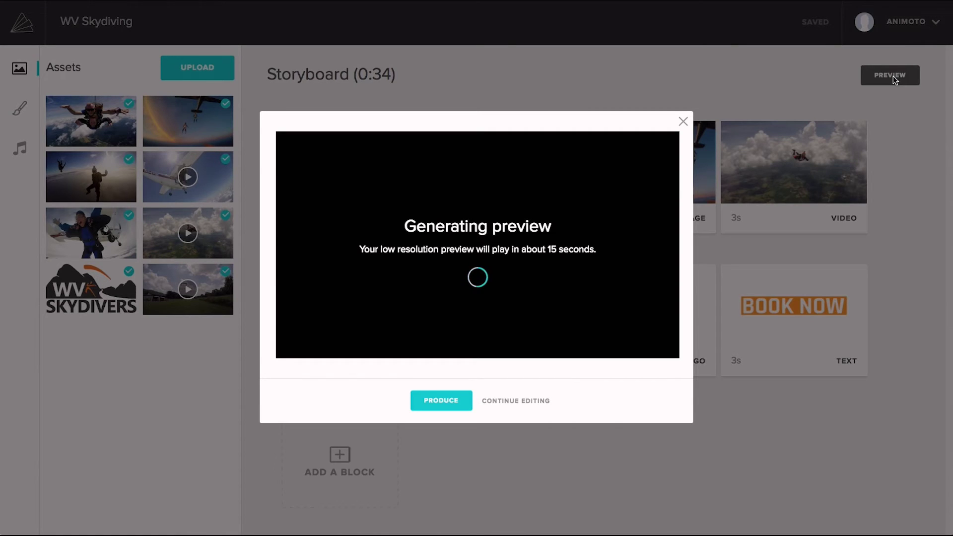
mouse_move(780, 85)
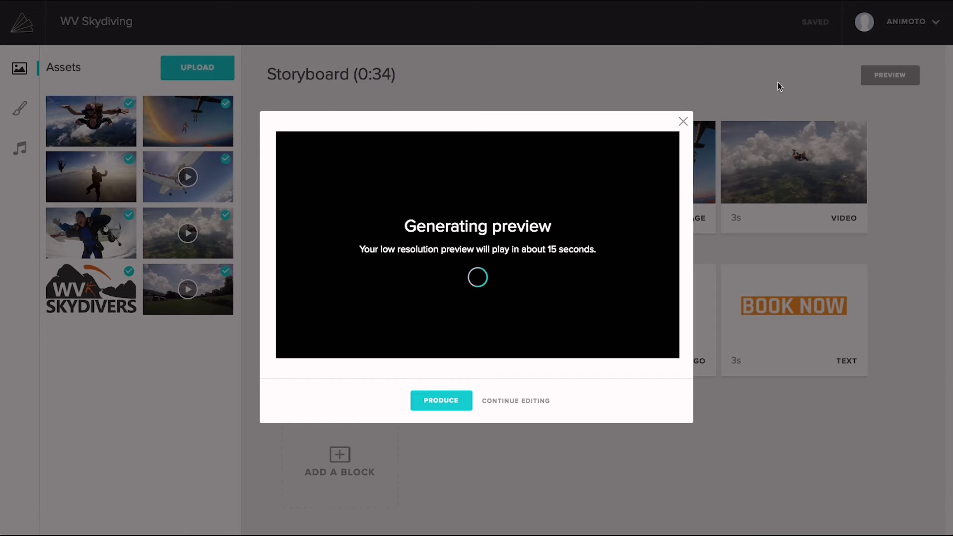
mouse_move(892, 79)
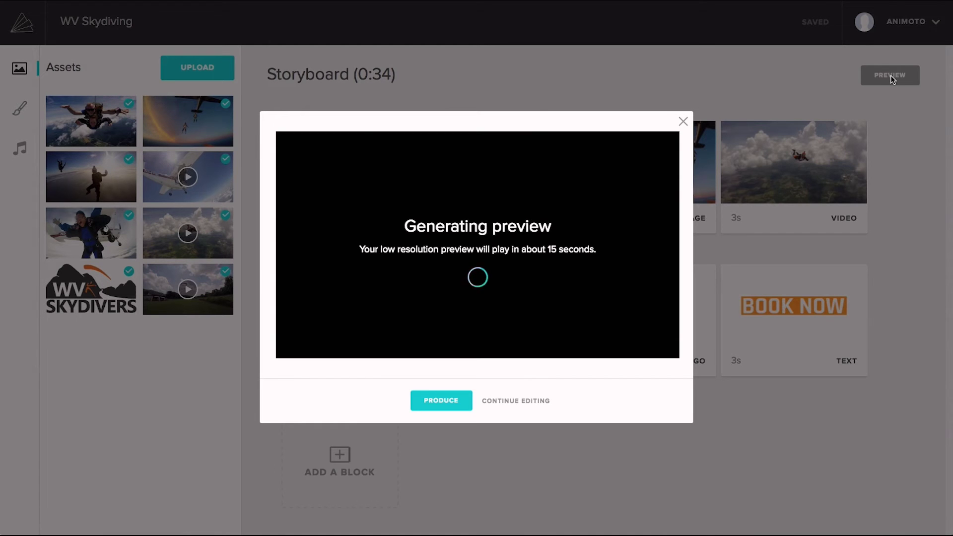